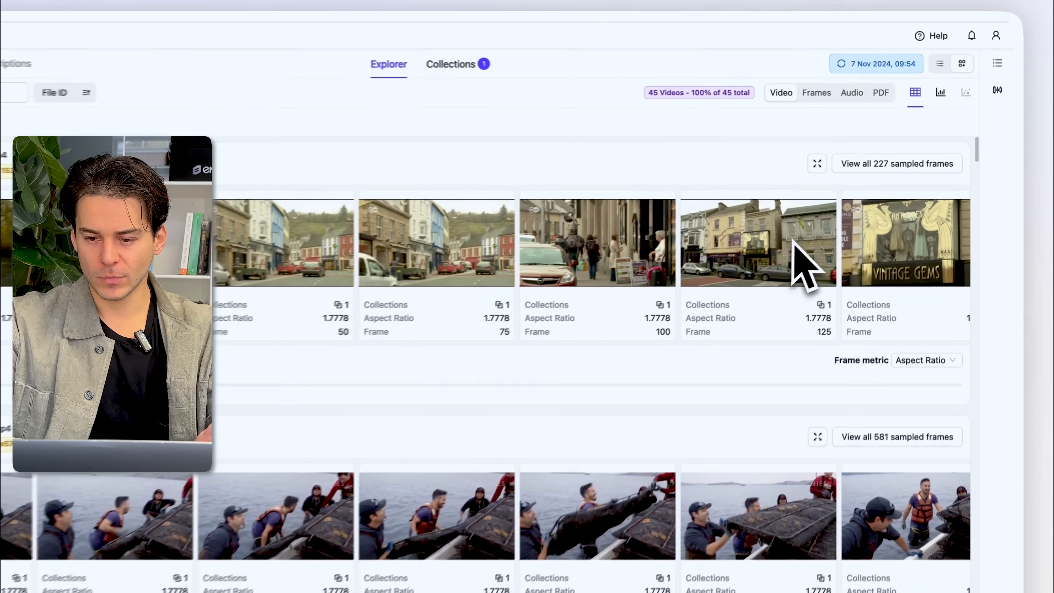
Switch the folder view to individual Frames, then to the Audio files.
{"action": "left_click", "coordinate": [817, 92]}
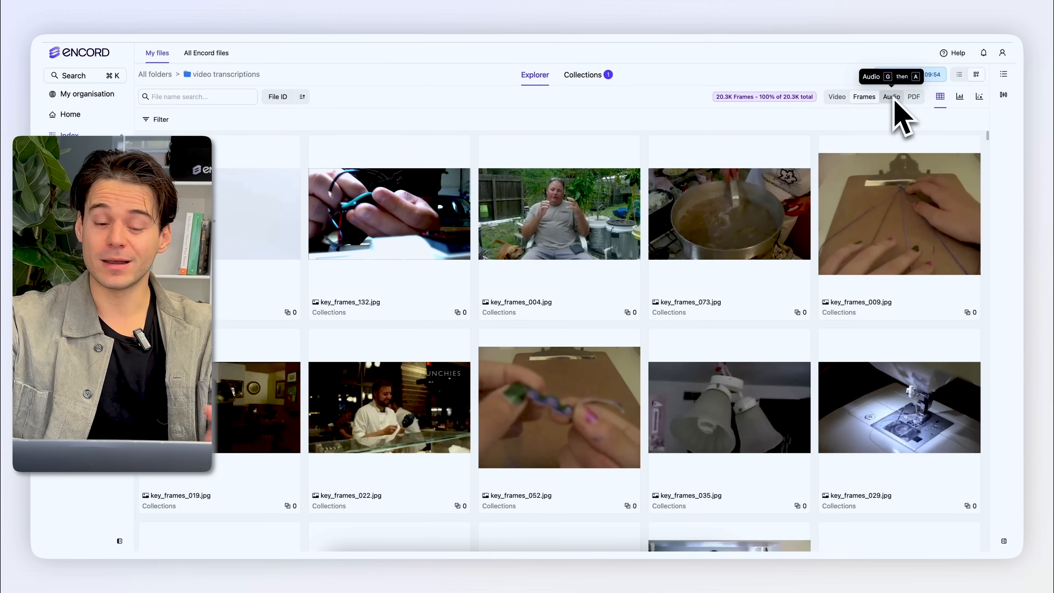
{"action": "left_click", "coordinate": [892, 96]}
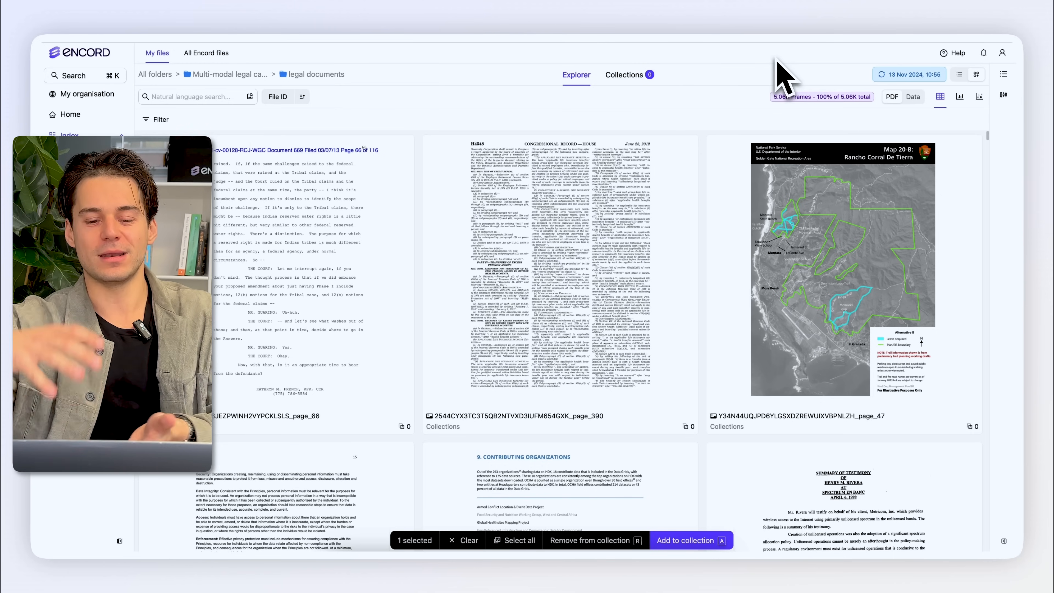
{"action": "mouse_move", "coordinate": [662, 131]}
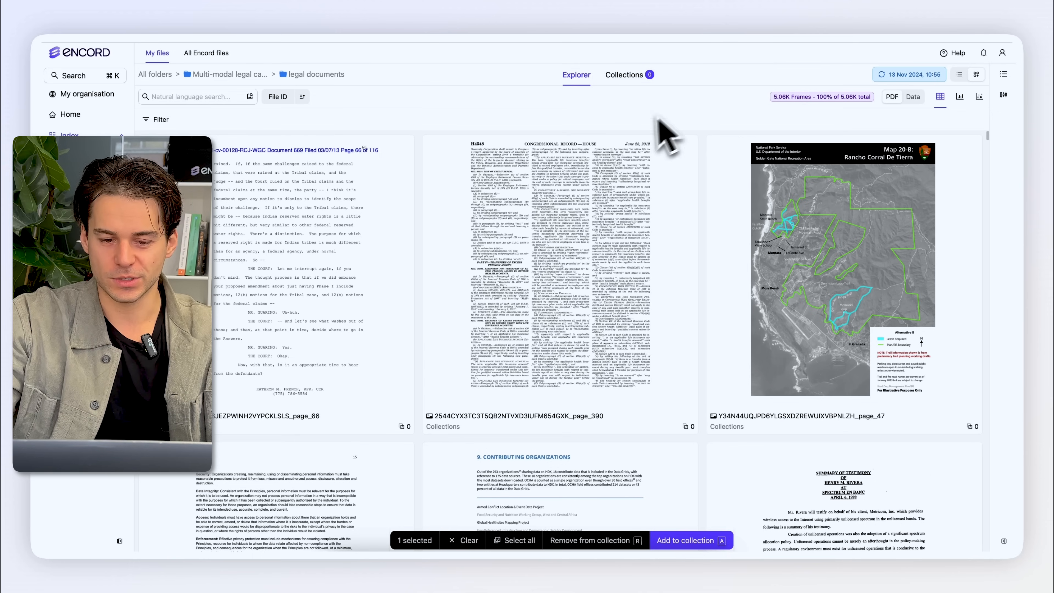
Scroll down through the legal documents folder's court transcript pages.
{"action": "scroll", "scroll_direction": "down", "scroll_amount": 3}
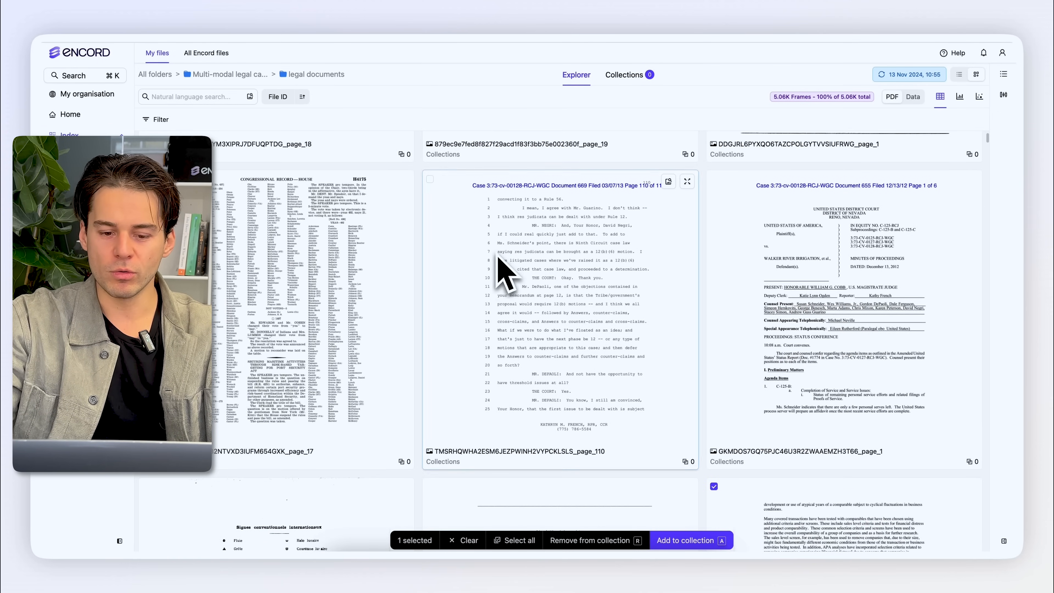
{"action": "mouse_move", "coordinate": [518, 231]}
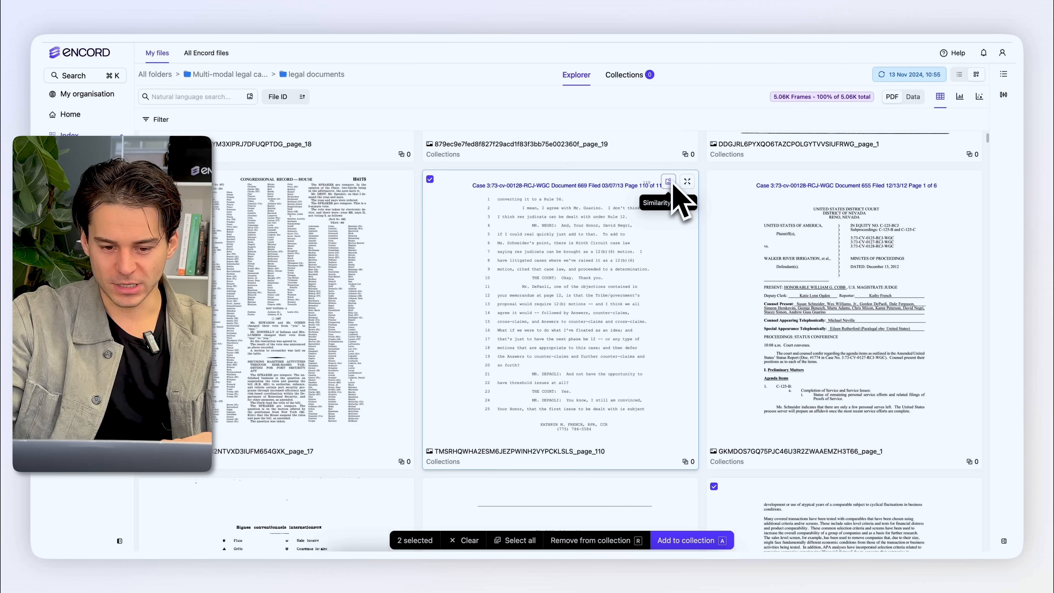
Rank documents by similarity to the page_110 transcript, then start a natural-language search for 'Instruc'.
{"action": "left_click", "coordinate": [668, 181]}
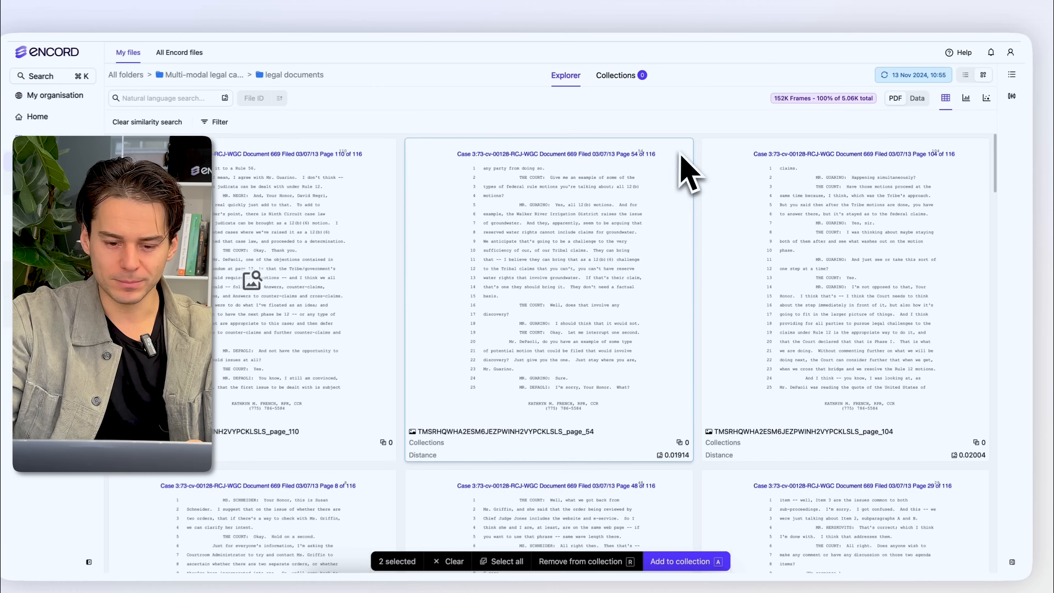
{"action": "scroll", "scroll_direction": "down", "scroll_amount": 3}
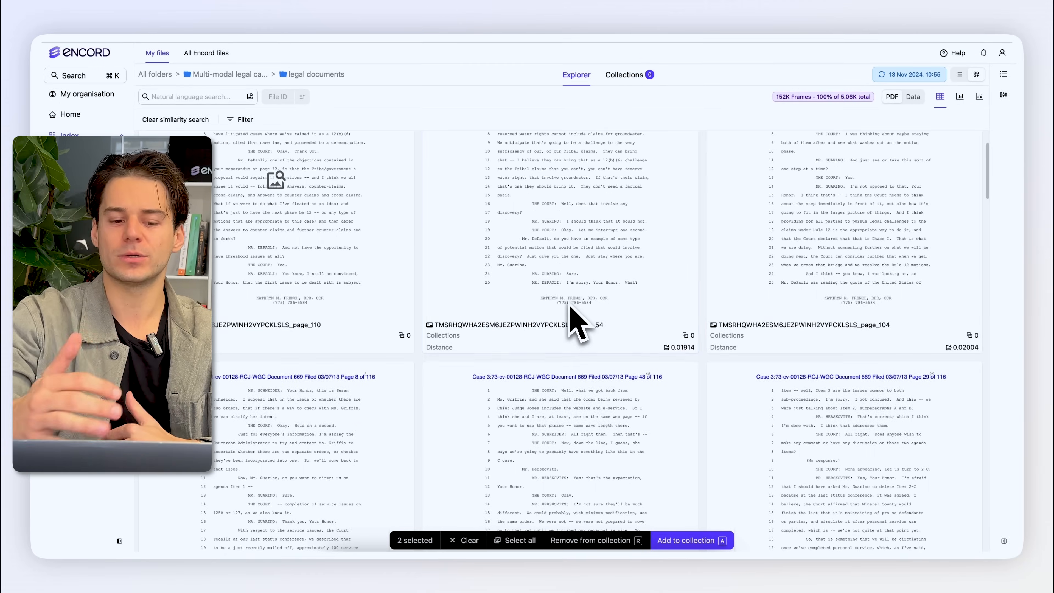
{"action": "scroll", "scroll_direction": "down", "scroll_amount": 3}
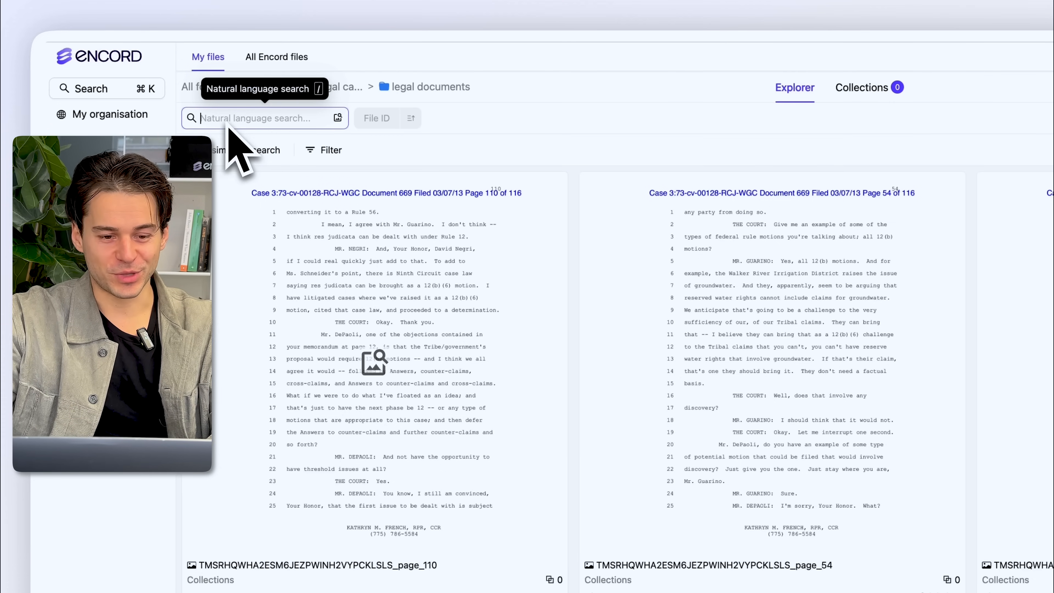
{"action": "type", "text": "Instruc"}
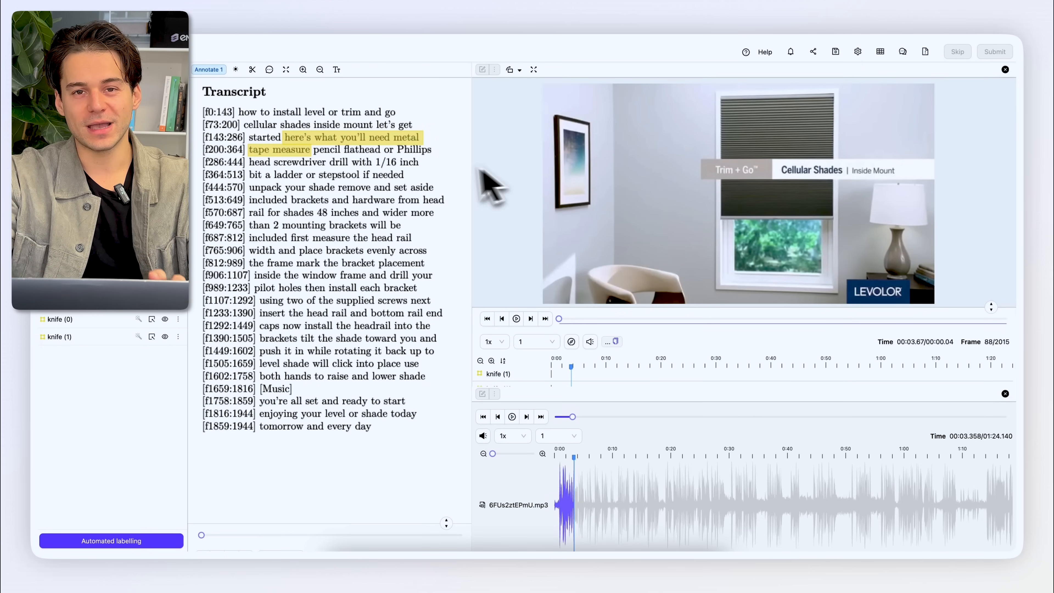
{"action": "mouse_move", "coordinate": [484, 342]}
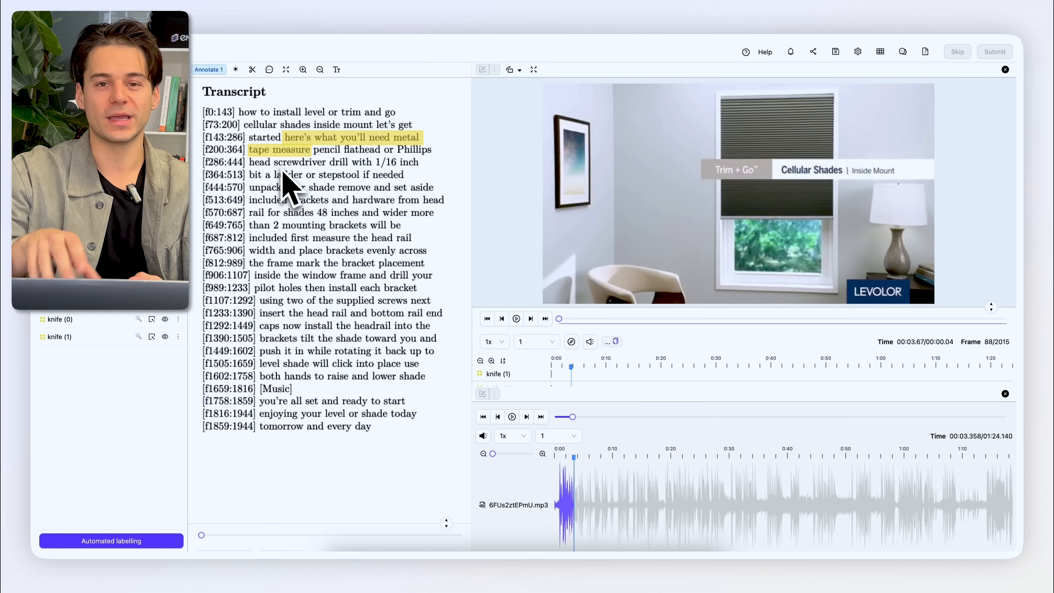
{"action": "mouse_move", "coordinate": [313, 144]}
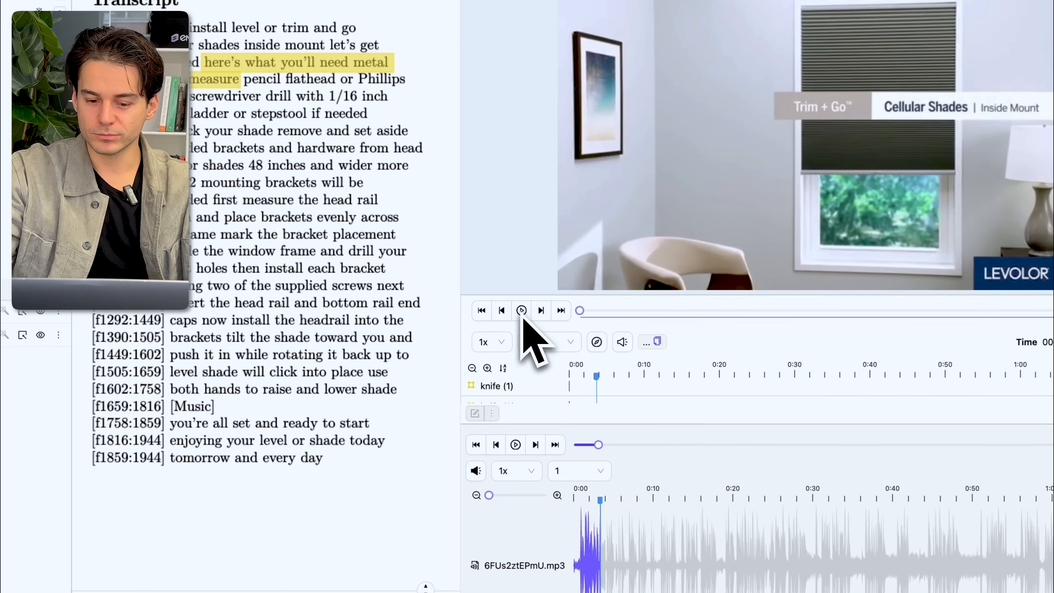
Play the video with the transcript and pause near 9 seconds at the tape-measure scene.
{"action": "left_click", "coordinate": [522, 310]}
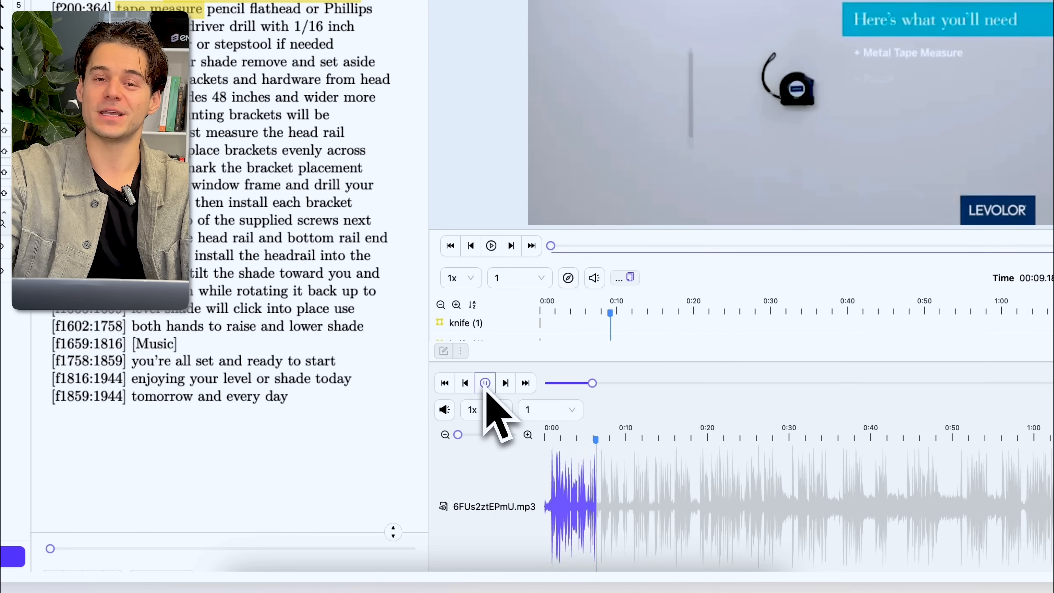
{"action": "left_click", "coordinate": [484, 384]}
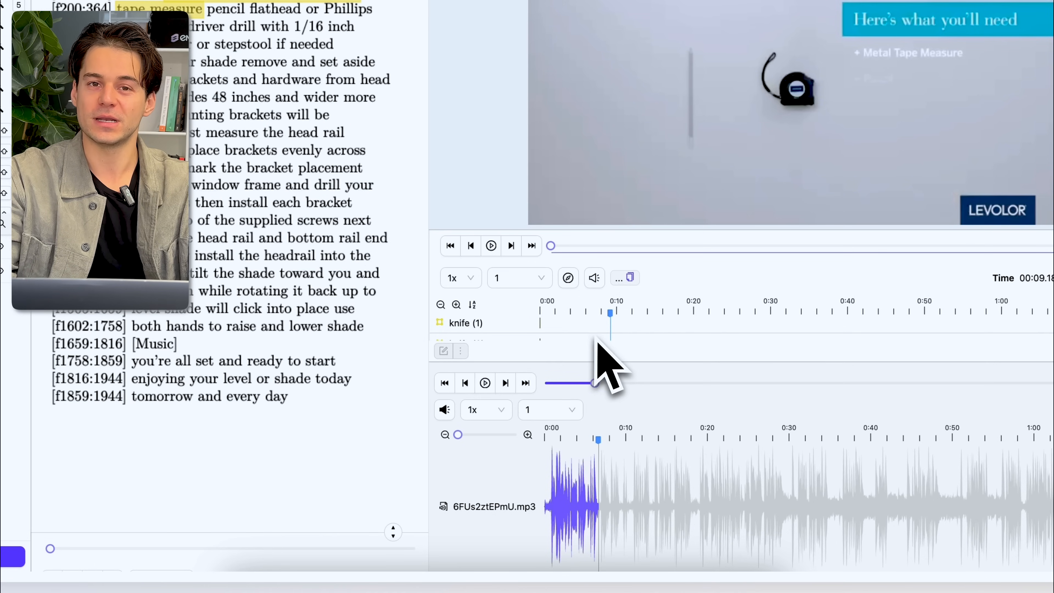